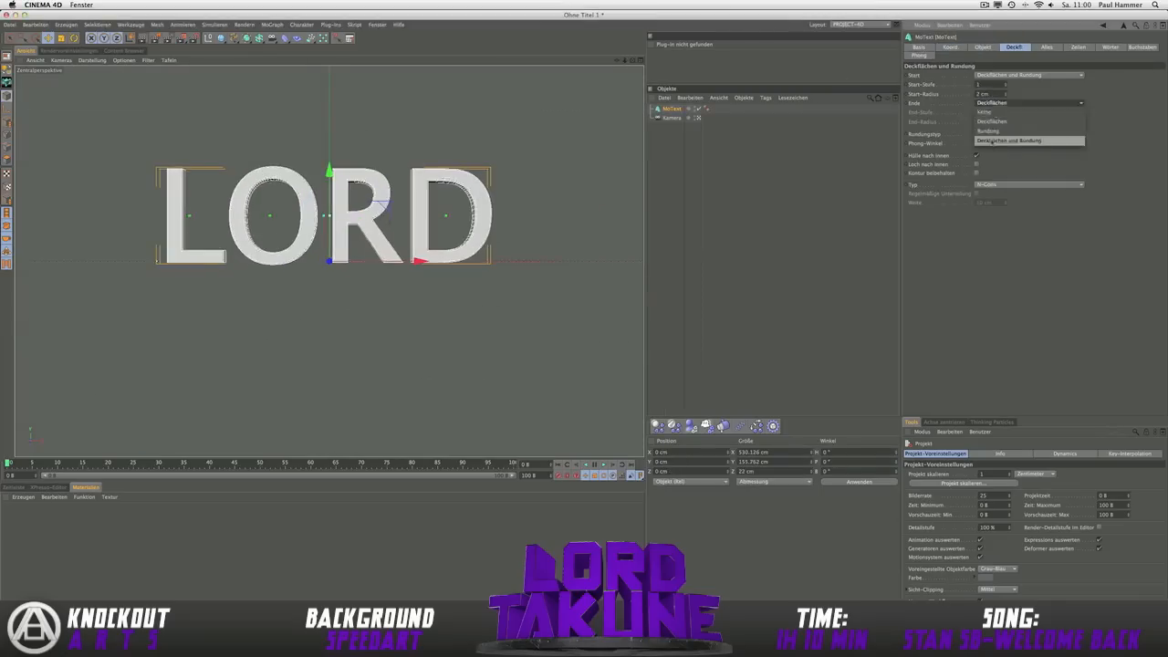
Set the Extrude object's caps type and increase the extrusion depth for thick angled sides
{"action": "left_click", "coordinate": [981, 47]}
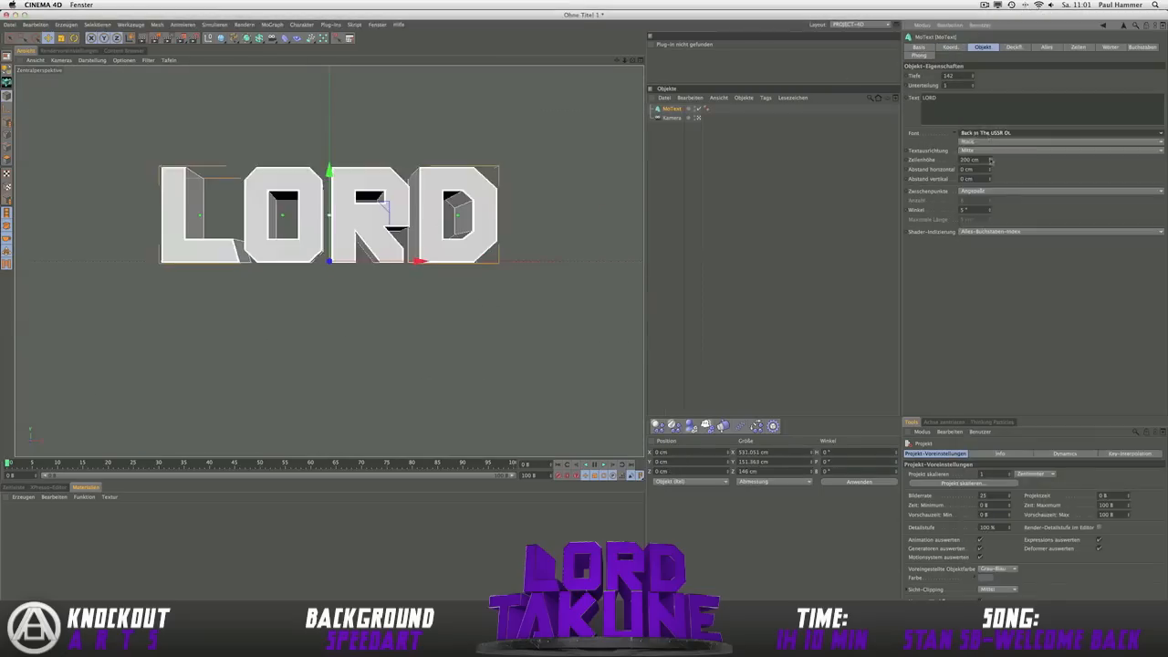
{"action": "left_click", "coordinate": [1058, 132]}
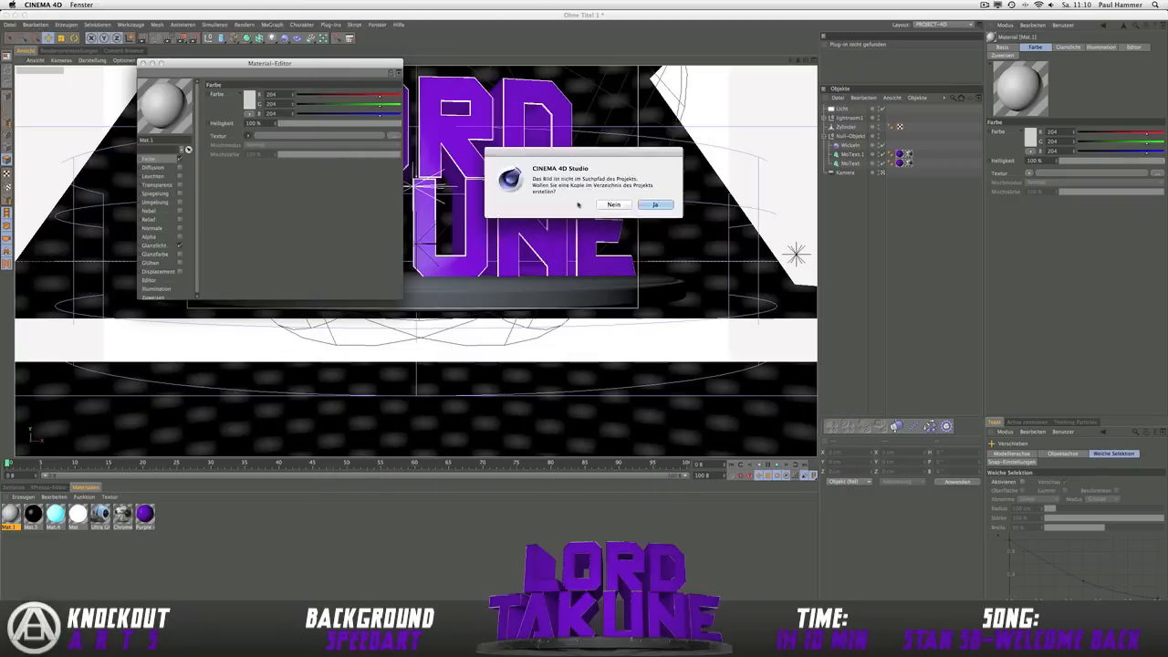
Confirm the texture-path prompt so the image loads into the material's Color channel
{"action": "left_click", "coordinate": [655, 205]}
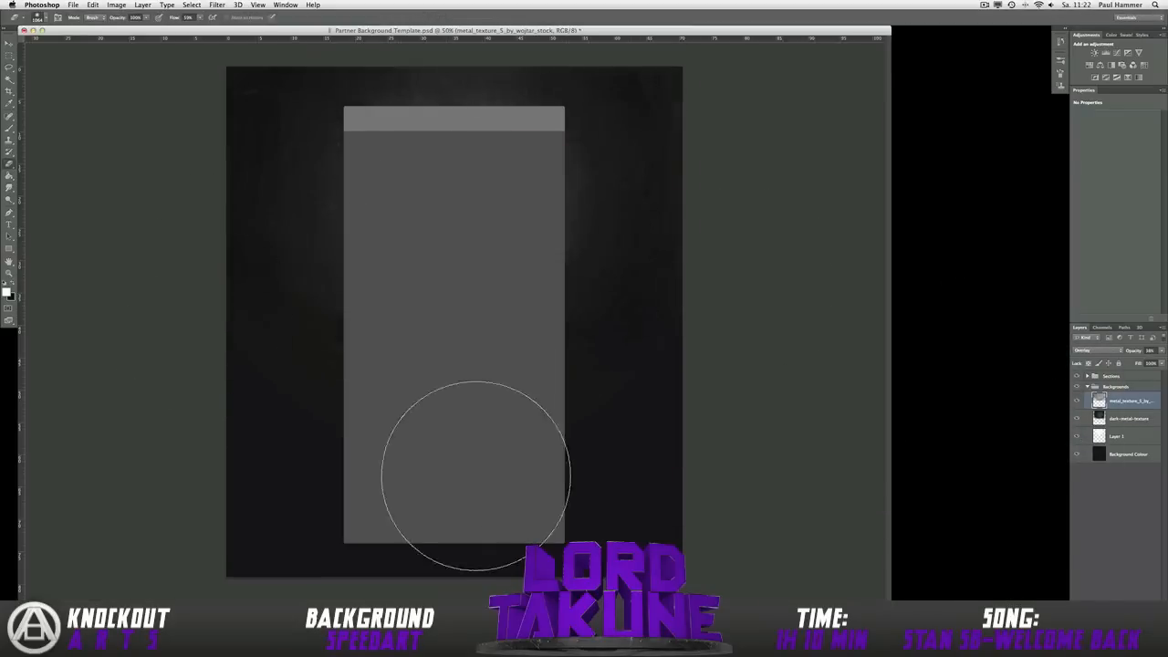
Change the circuit-pattern strip's blend mode from the Layers panel dropdown
{"action": "left_click", "coordinate": [1086, 351]}
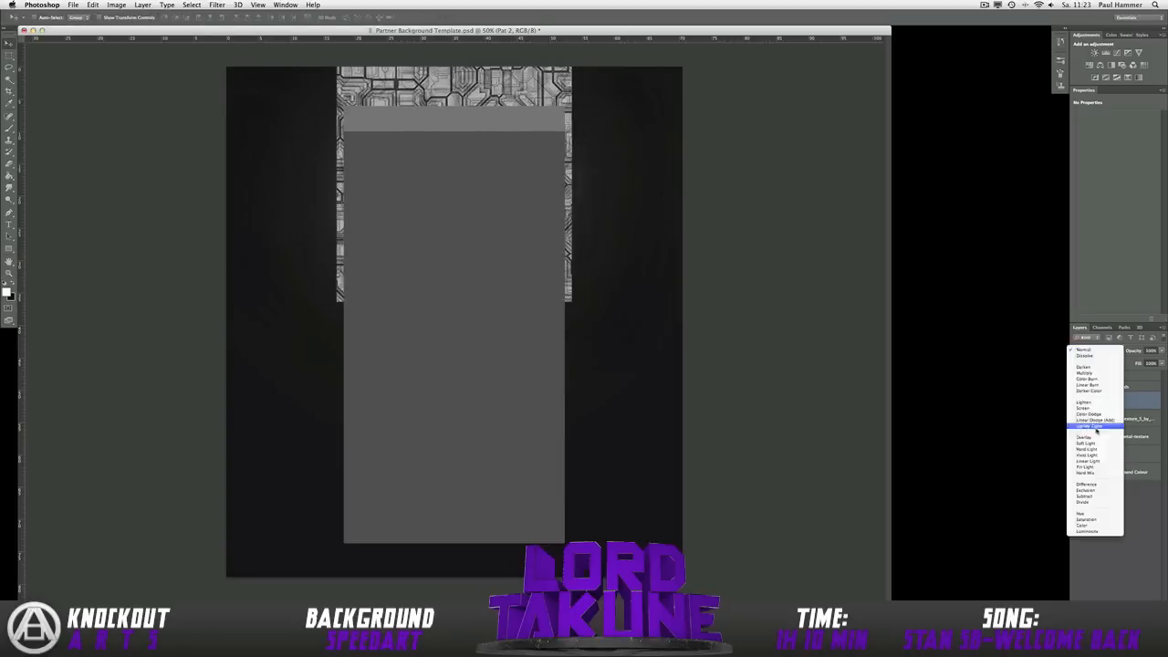
{"action": "left_click", "coordinate": [1084, 438]}
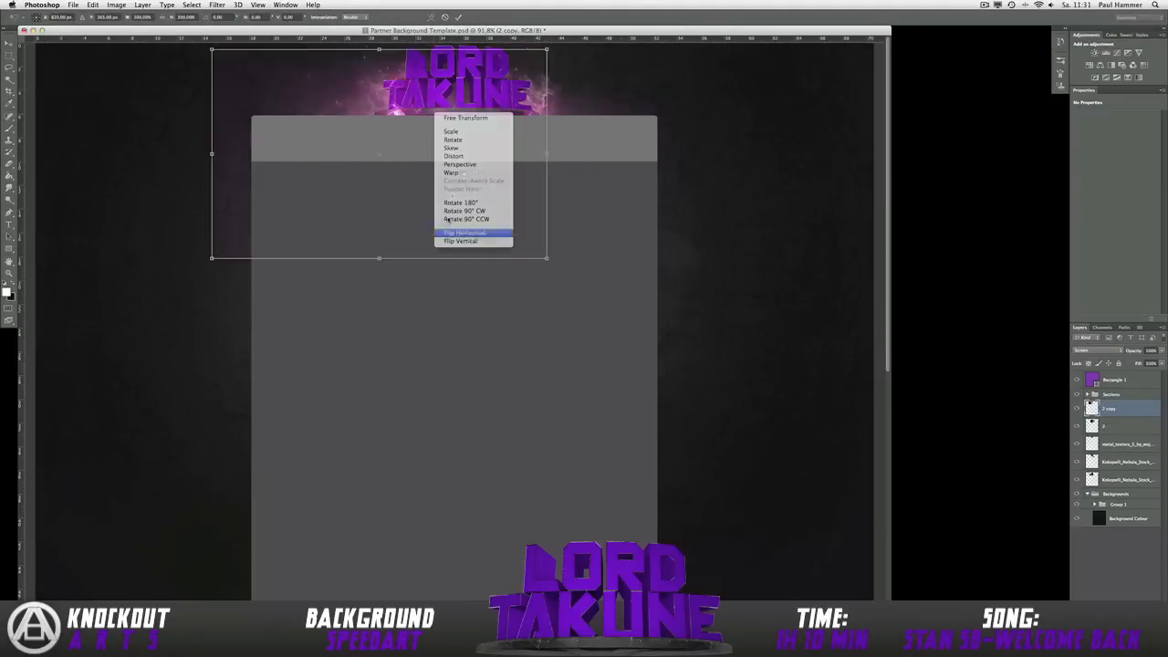
Flip the placed LORD TAKUNE render horizontally within its transform box
{"action": "left_click", "coordinate": [463, 232]}
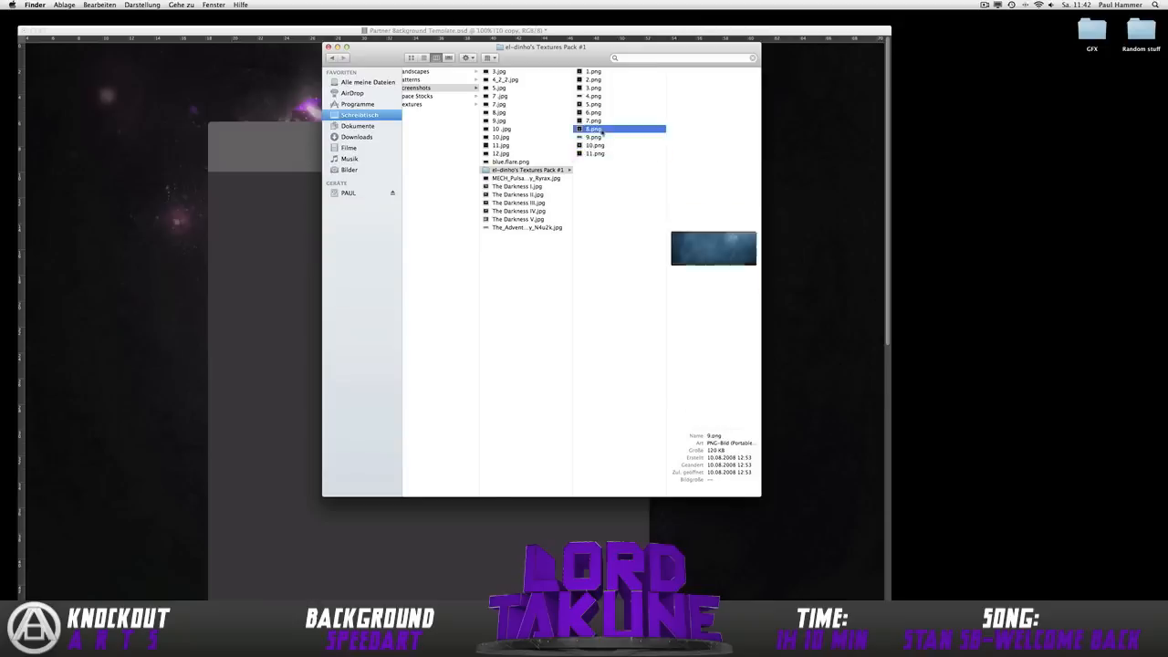
Preview the texture pack's PNG files and settle on the darker texture
{"action": "left_click", "coordinate": [595, 120]}
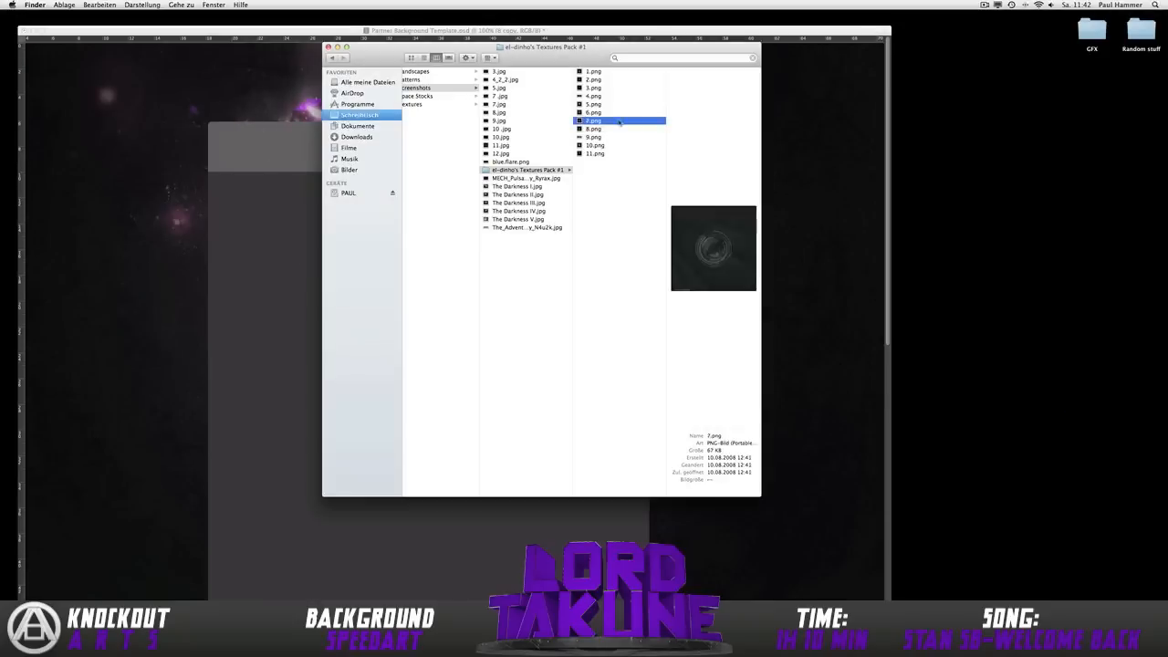
{"action": "left_click", "coordinate": [416, 88]}
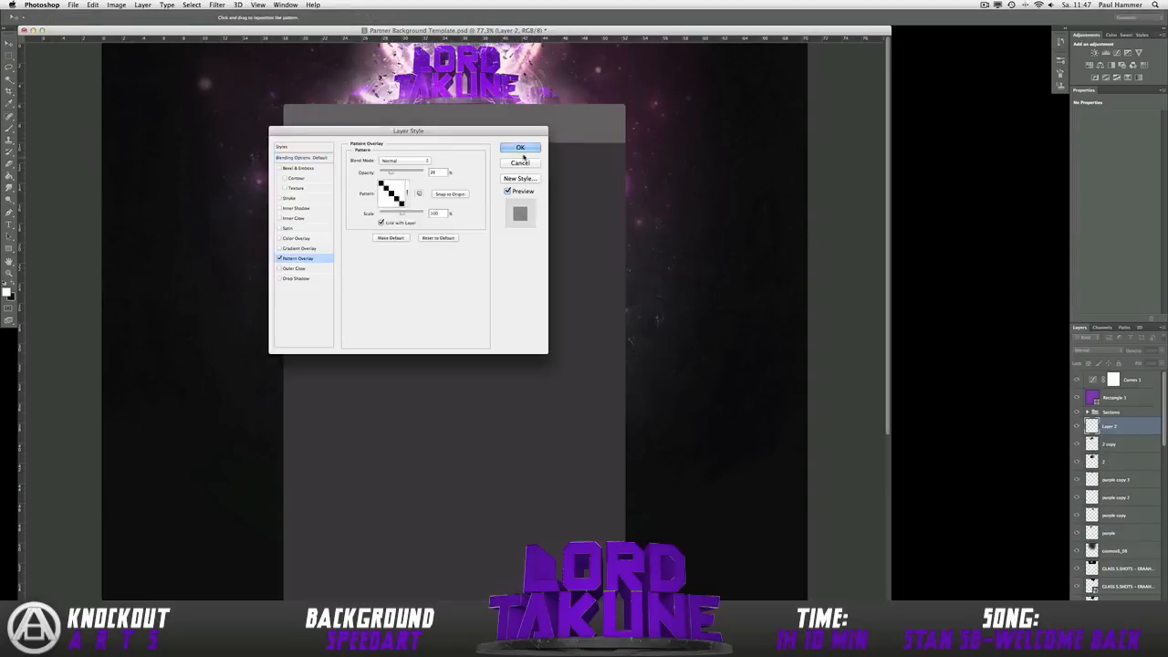
Enable Pattern Overlay in the texture layer's Layer Style
{"action": "left_click", "coordinate": [518, 146]}
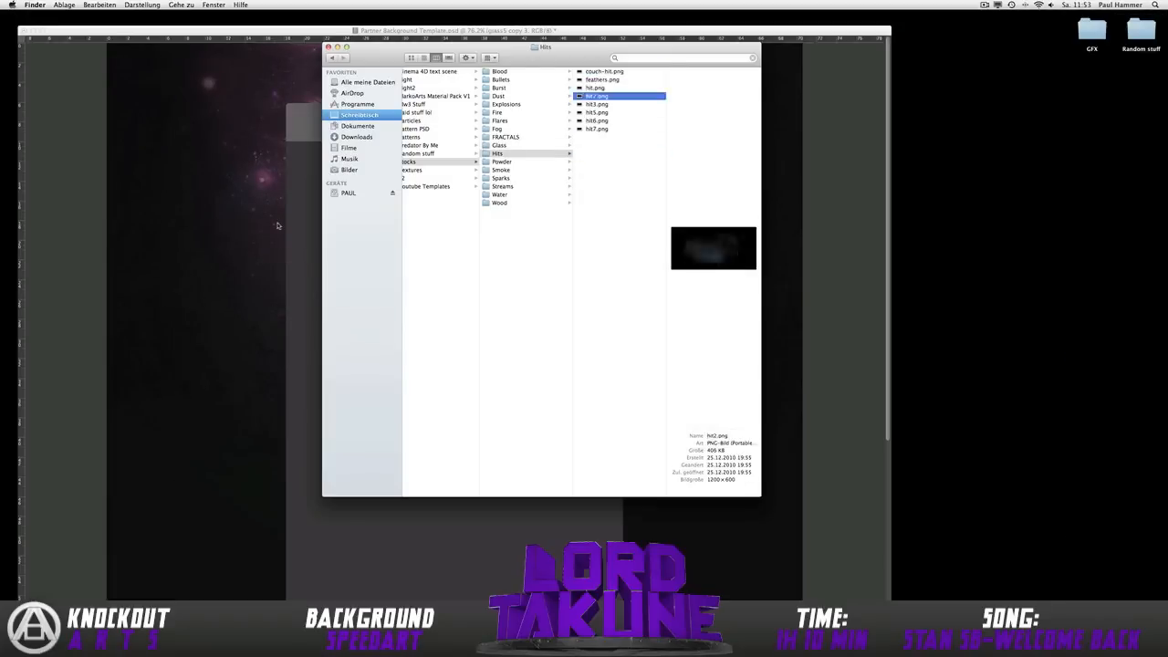
Preview a PNG from the effects folder to use on the banner
{"action": "left_click", "coordinate": [500, 179]}
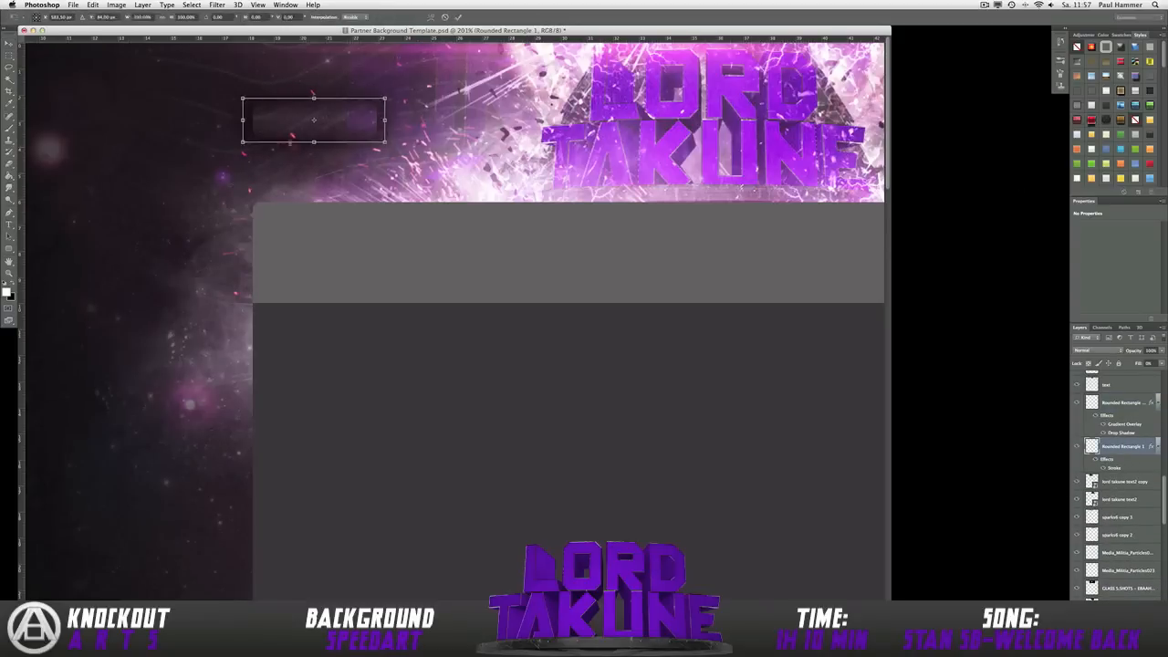
Add the label text 'FACEBOOK' inside the rounded rectangle button
{"action": "type", "text": "FACEBOOK"}
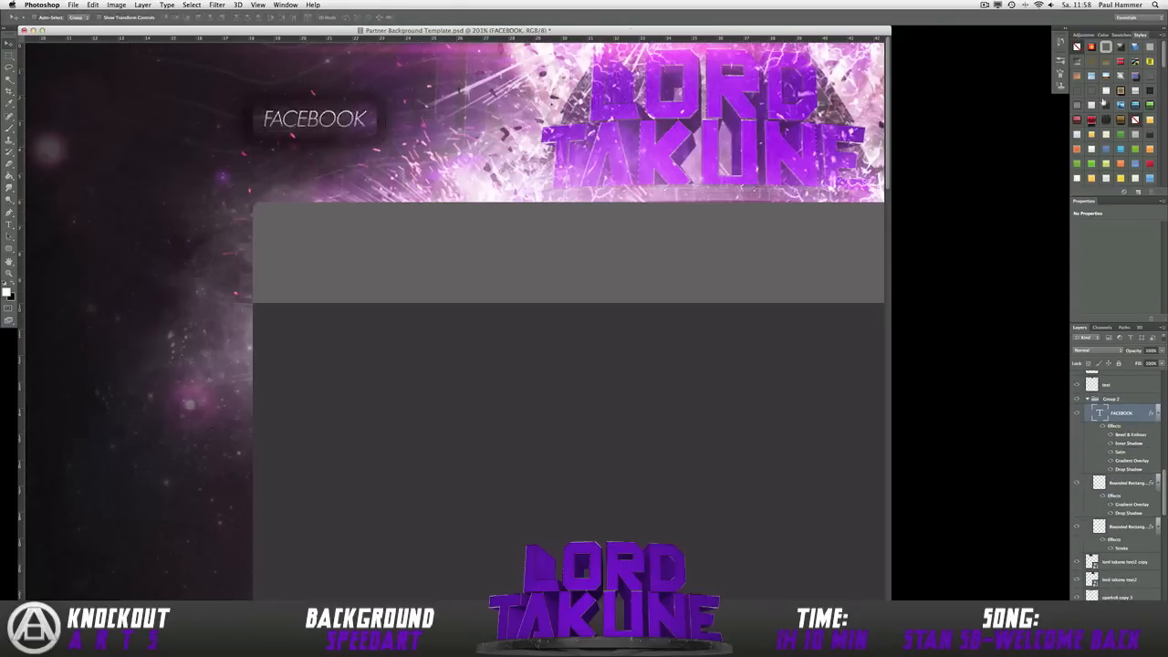